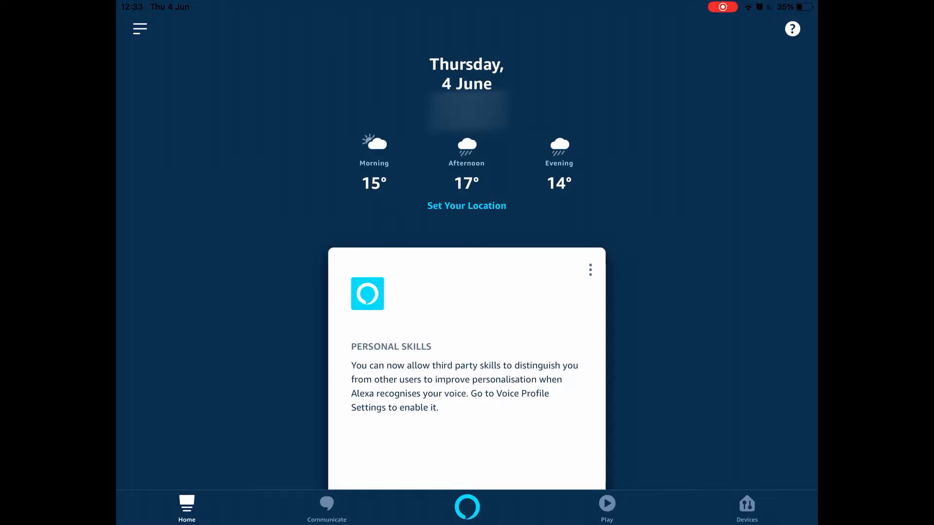
- Open Settings from the side menu and scroll through its account, device and preference options
click(140, 29)
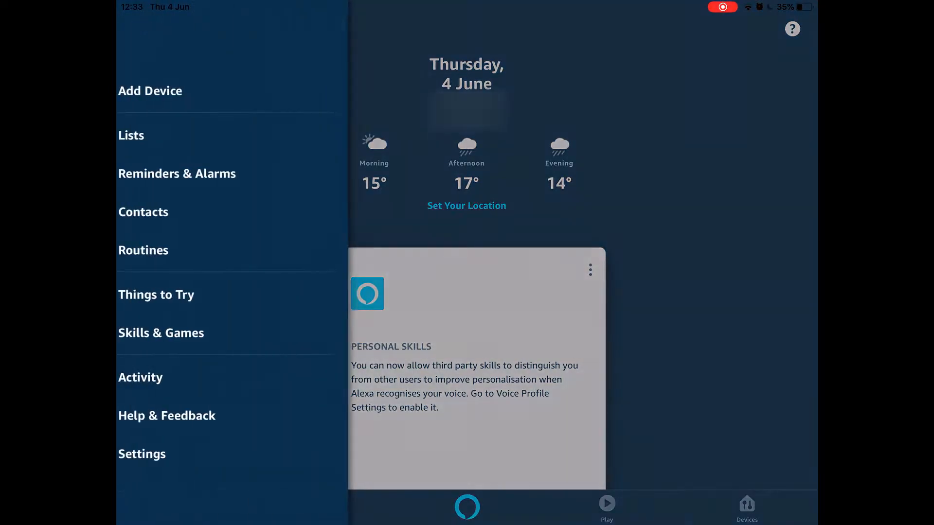
click(141, 454)
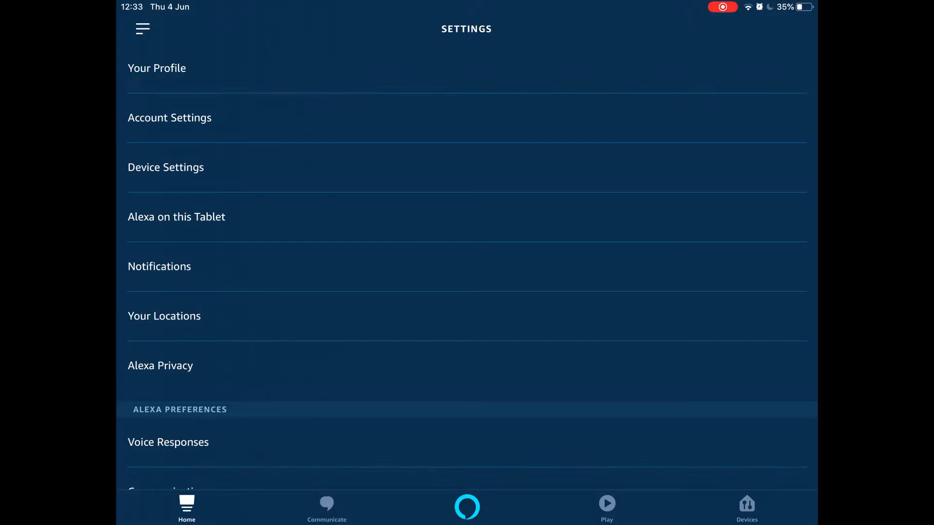
scroll(down, 3)
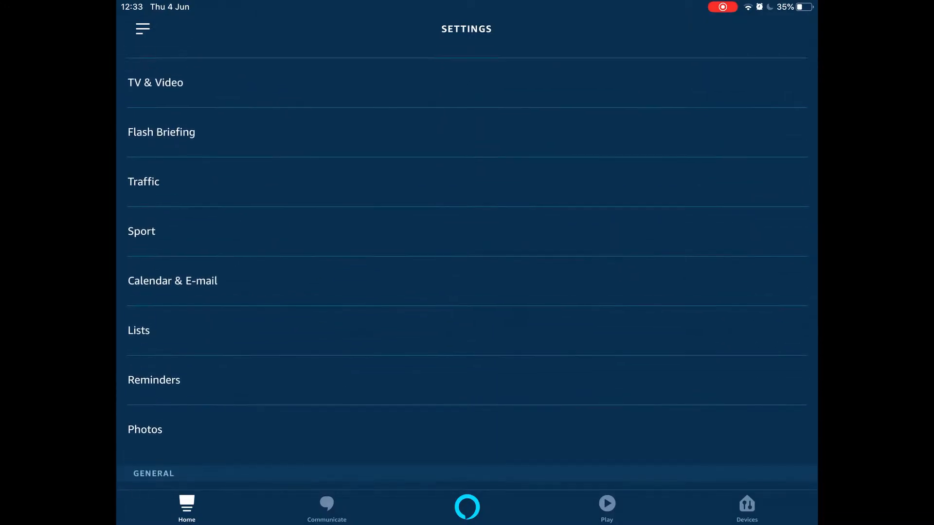
scroll(down, 3)
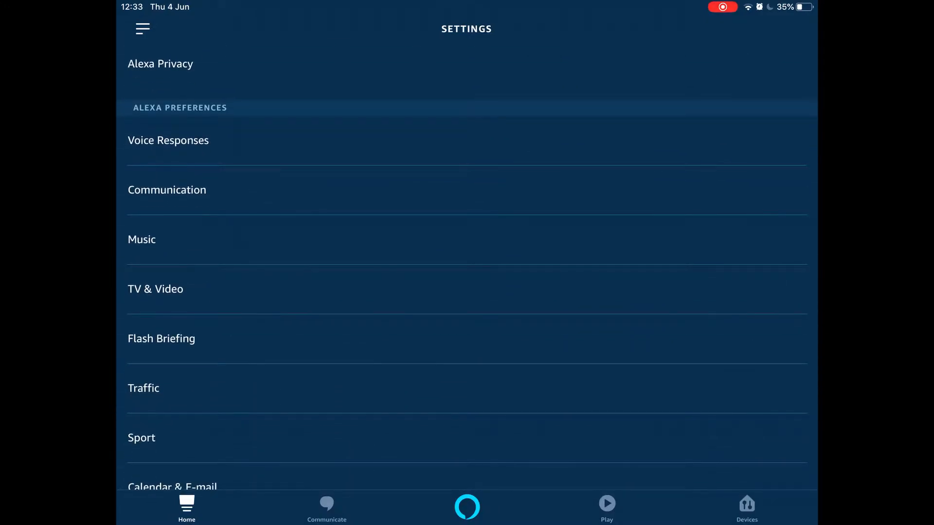
scroll(down, 3)
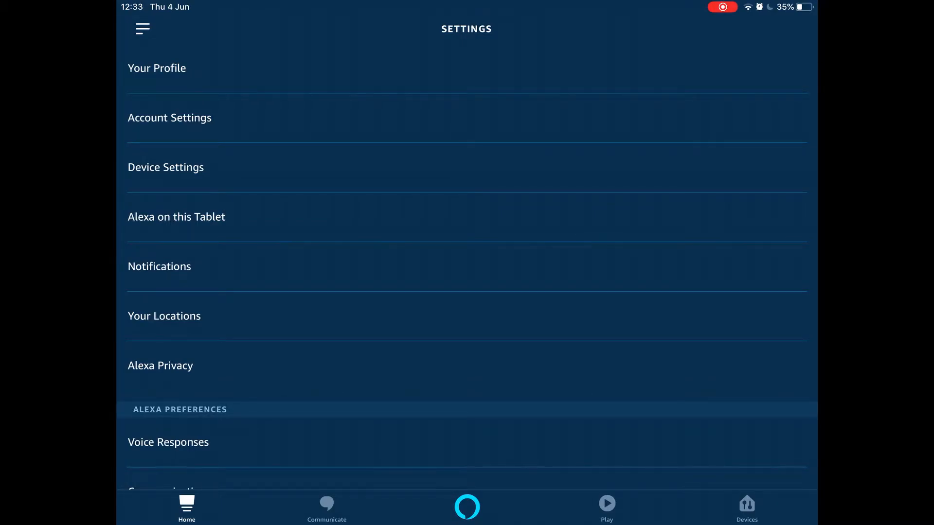
click(157, 68)
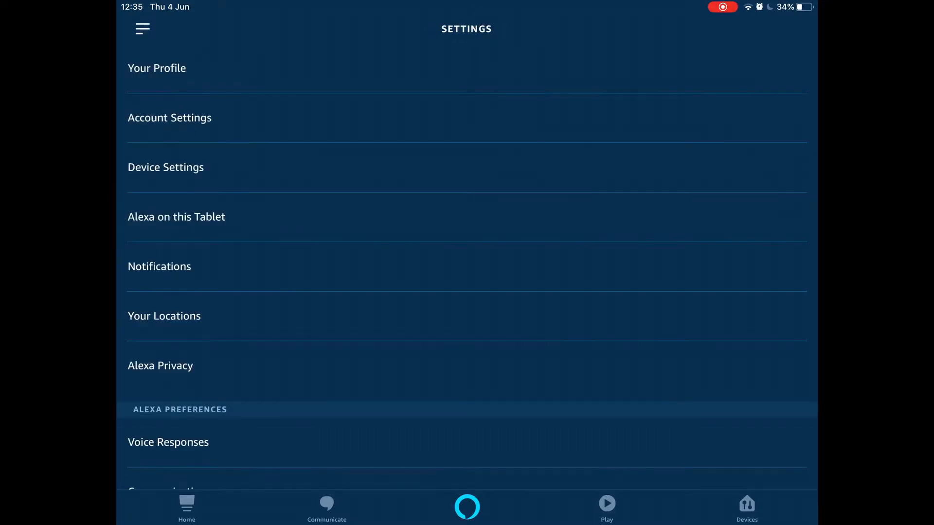
- Scroll Settings and open Communication, showing EE, Skype and Vodafone accounts to link
scroll(down, 3)
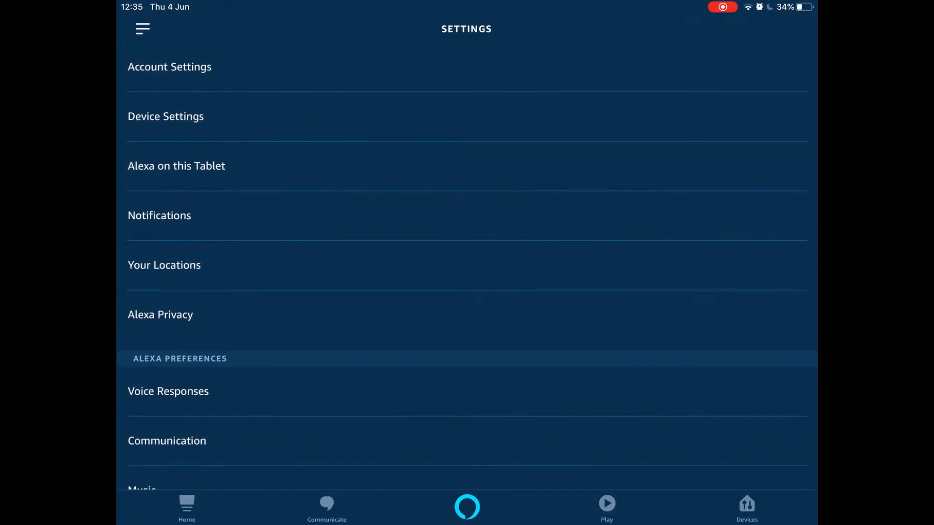
scroll(down, 3)
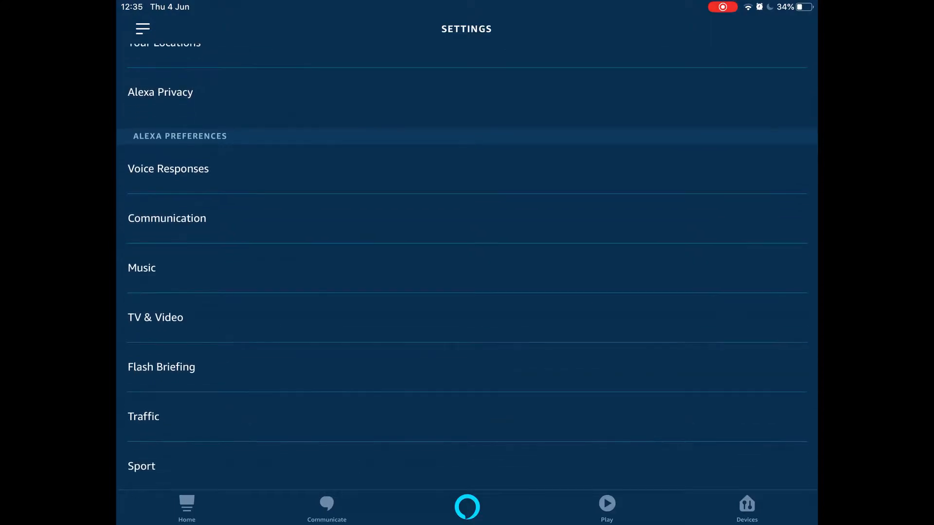
click(166, 218)
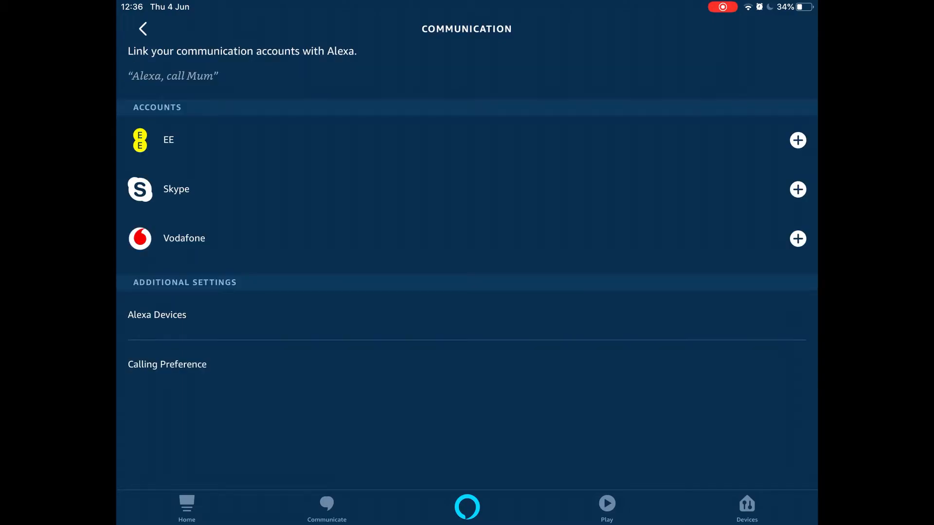
- Return to the Settings list, browse it, and bring up the main navigation menu
click(141, 29)
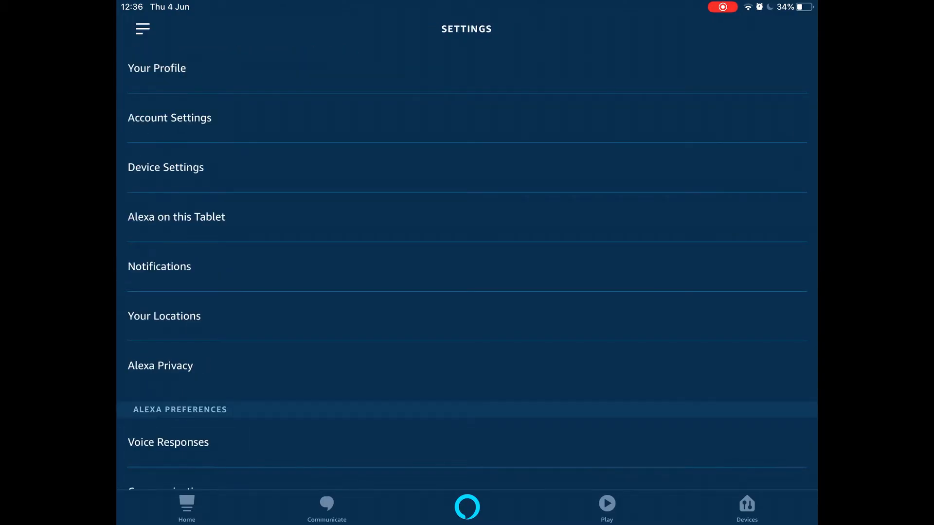
scroll(down, 3)
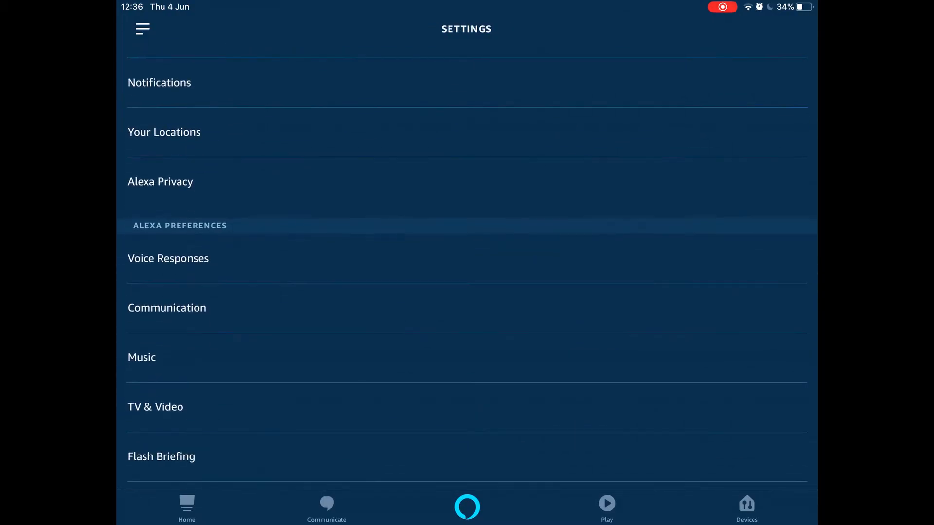
scroll(down, 3)
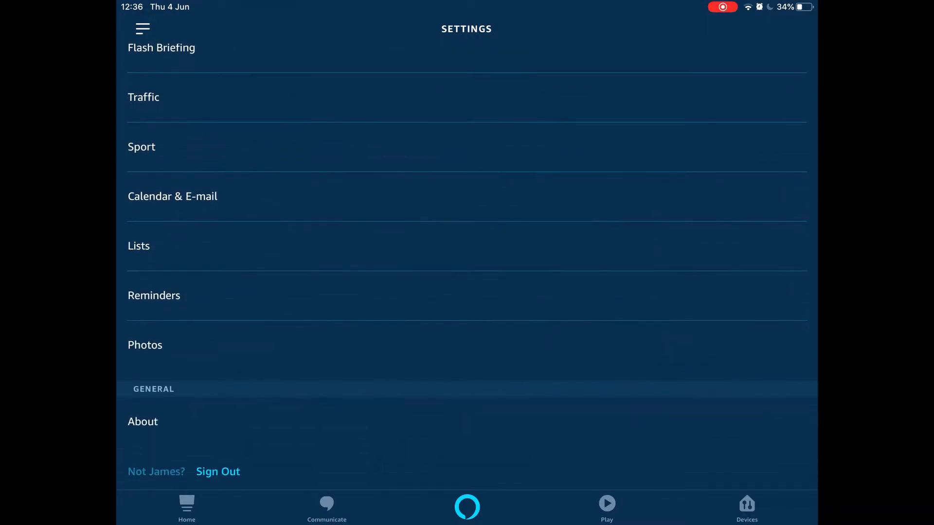
scroll(down, 3)
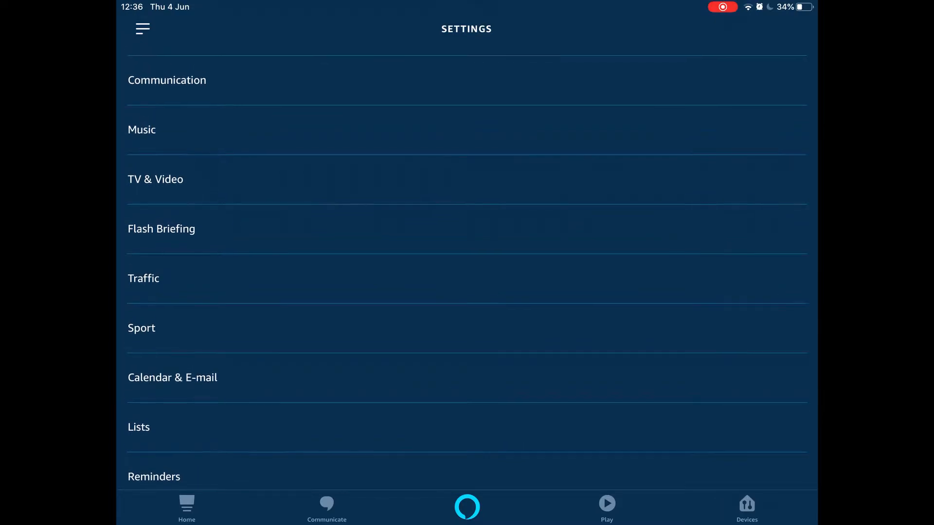
scroll(up, 3)
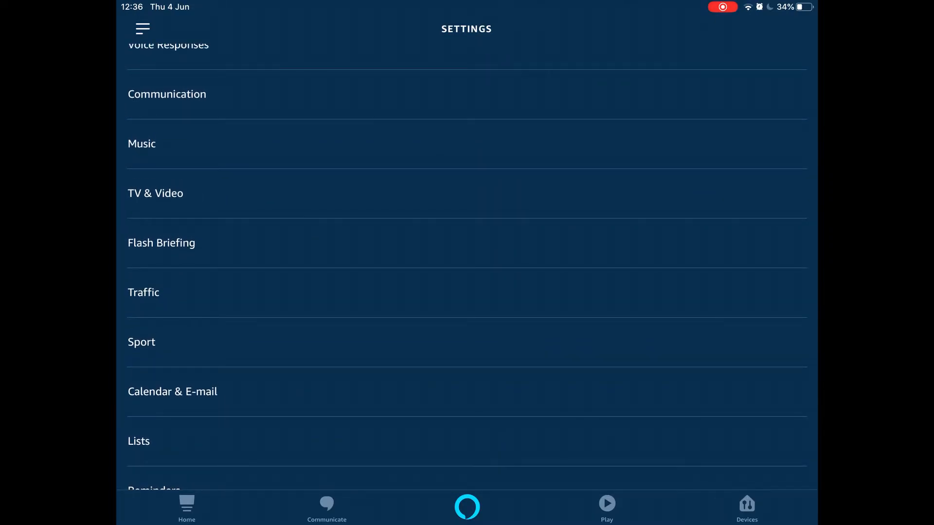
scroll(up, 3)
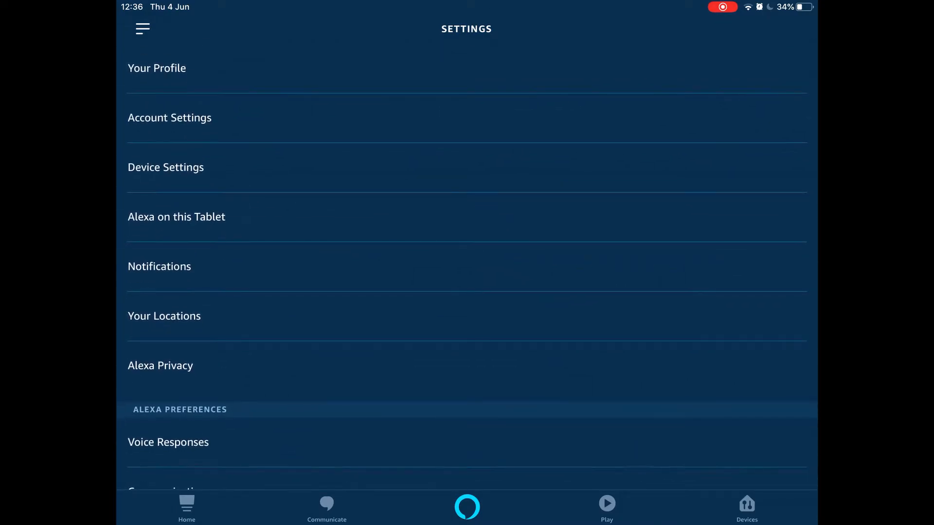
click(143, 29)
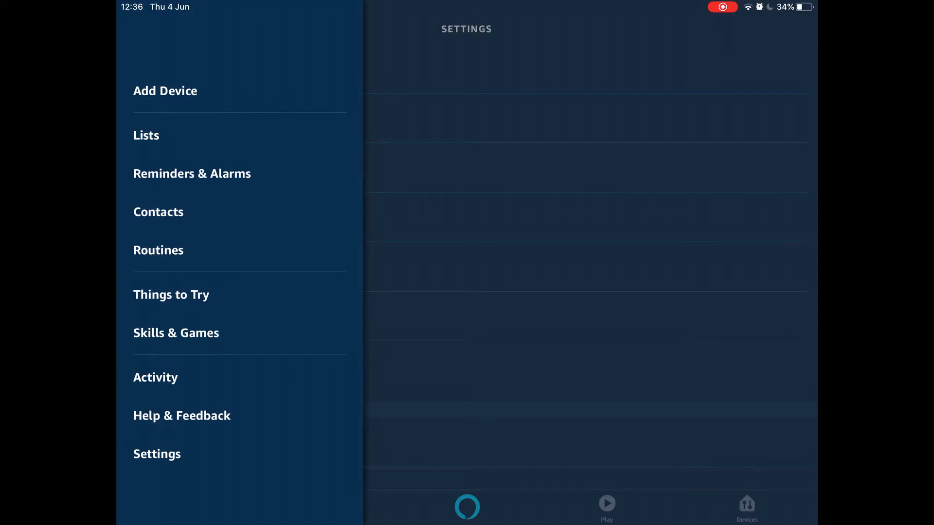
- Open Routines, glance at Featured, then return to the four saved routines
click(158, 250)
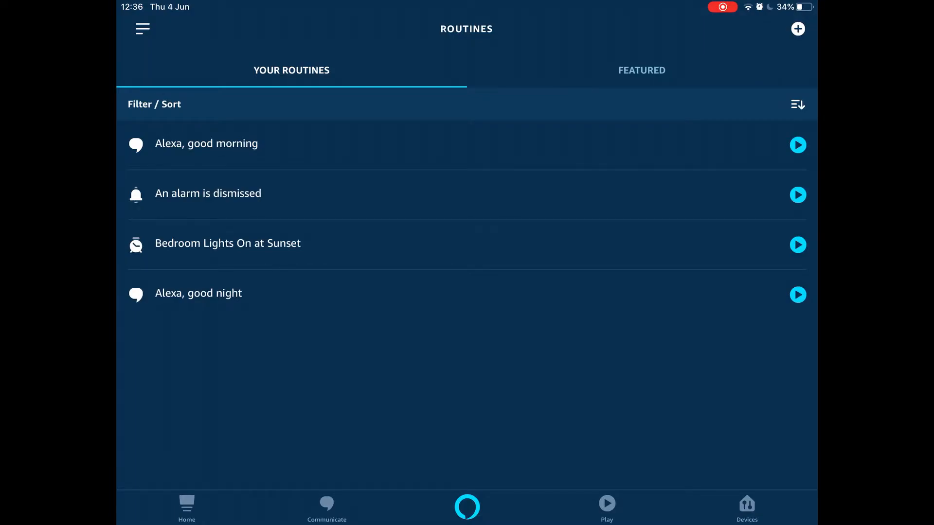
click(642, 69)
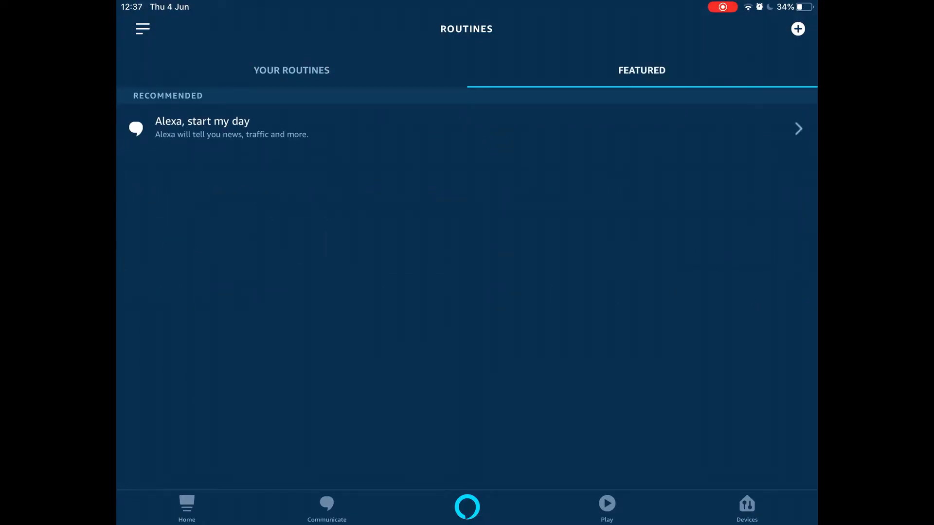
click(291, 70)
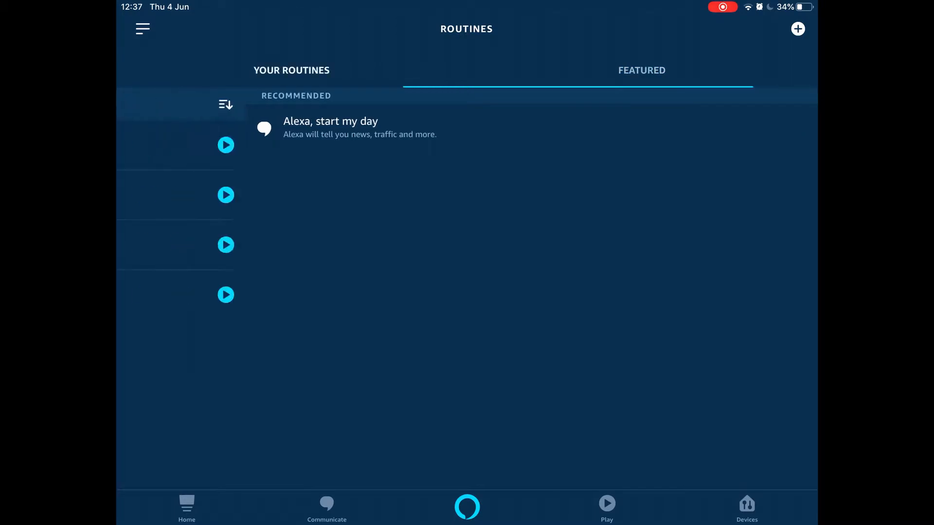
click(291, 69)
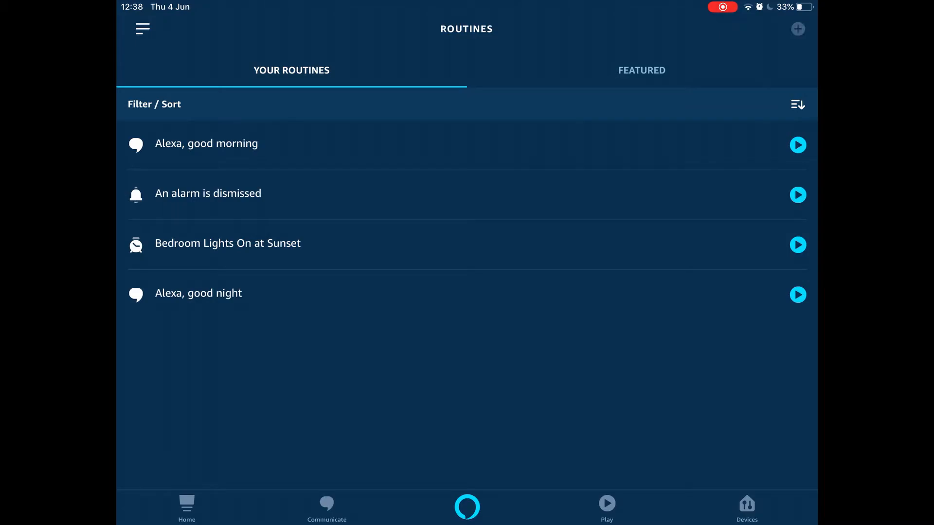
- Start a new routine, enter the voice trigger phrase 'dinners ready', and go back to trigger types
click(797, 29)
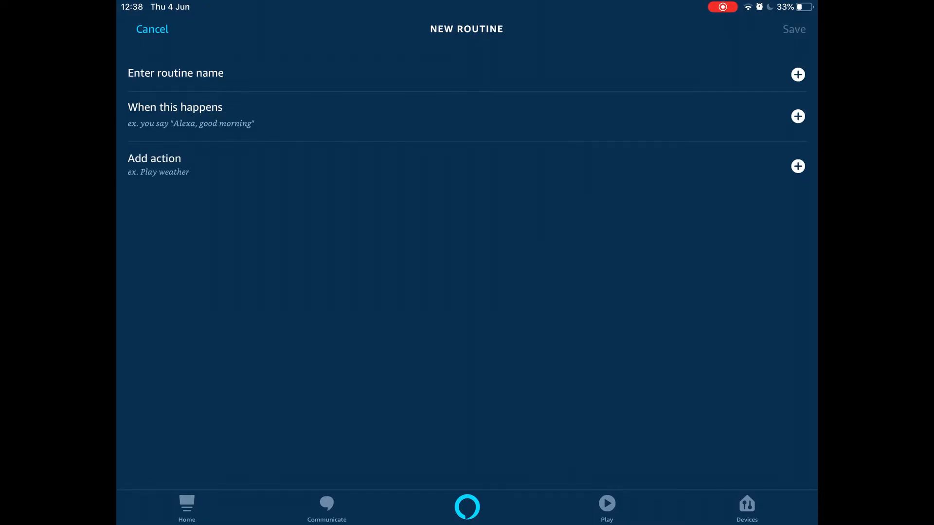
click(798, 116)
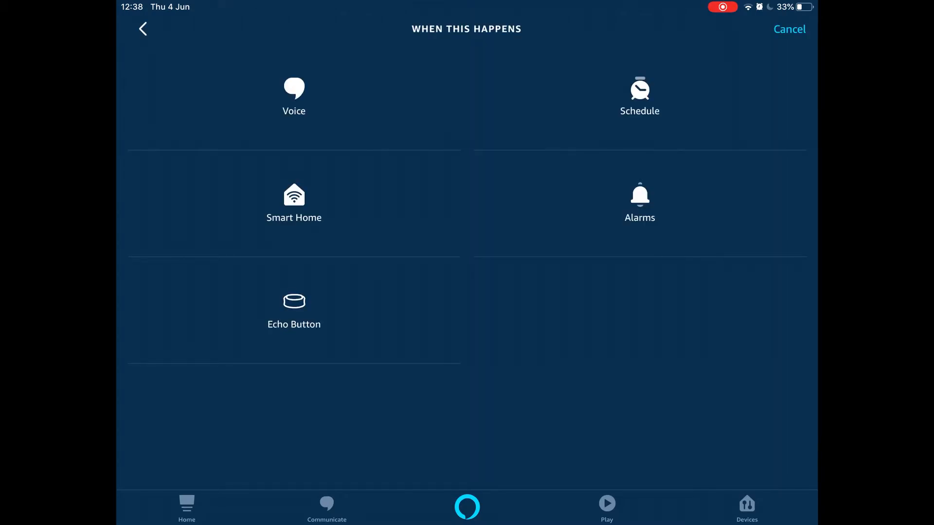
click(294, 96)
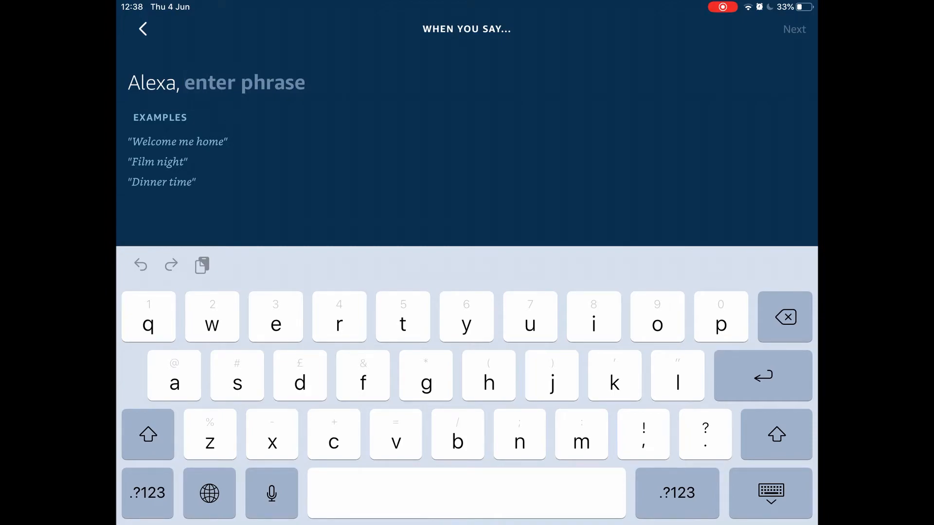
text(diners)
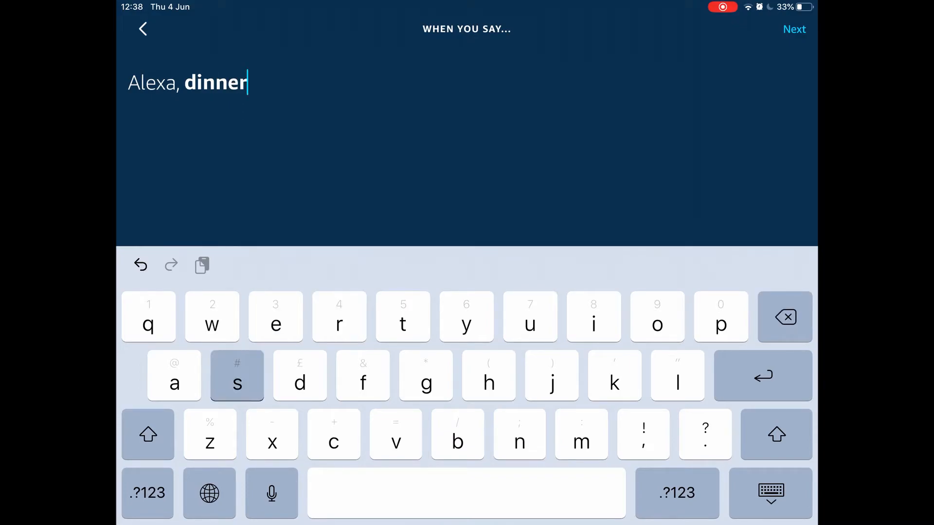
text(s ready)
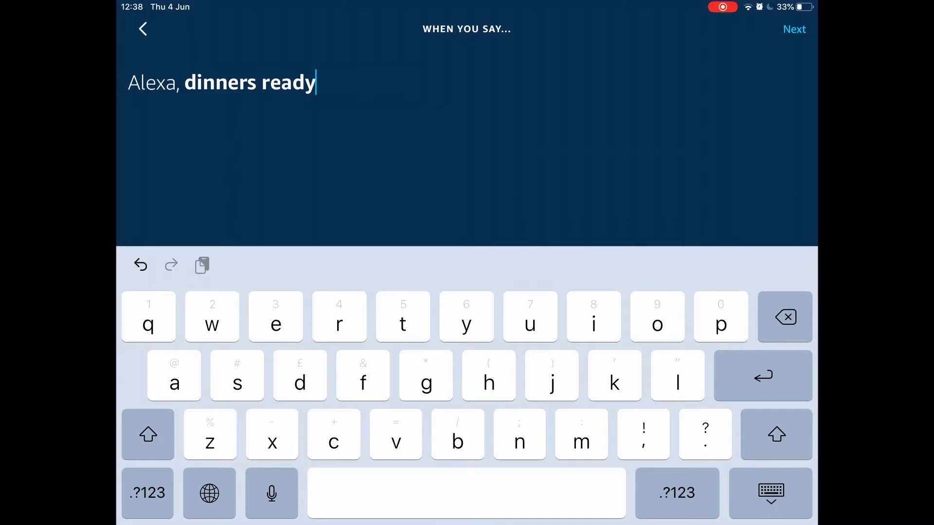
click(794, 29)
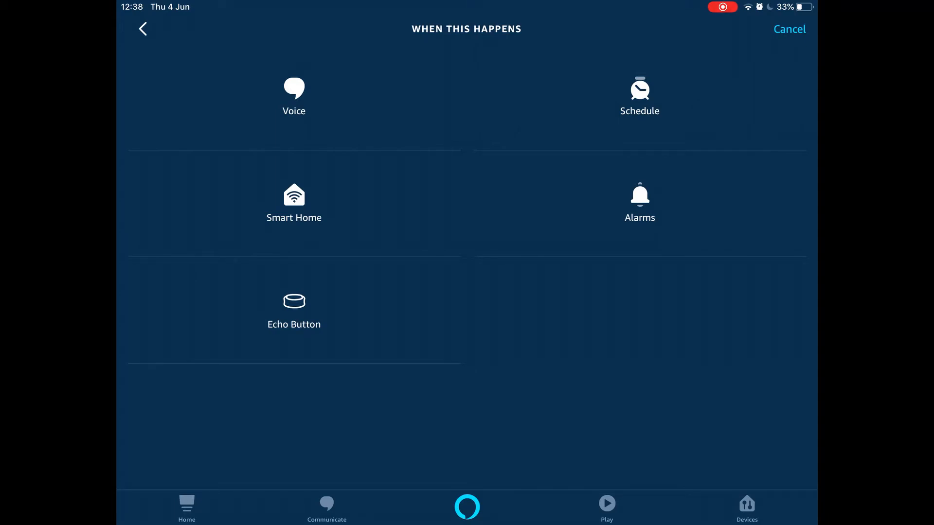
- Preview the Schedule and Smart Home triggers, the latter finding no devices
click(639, 90)
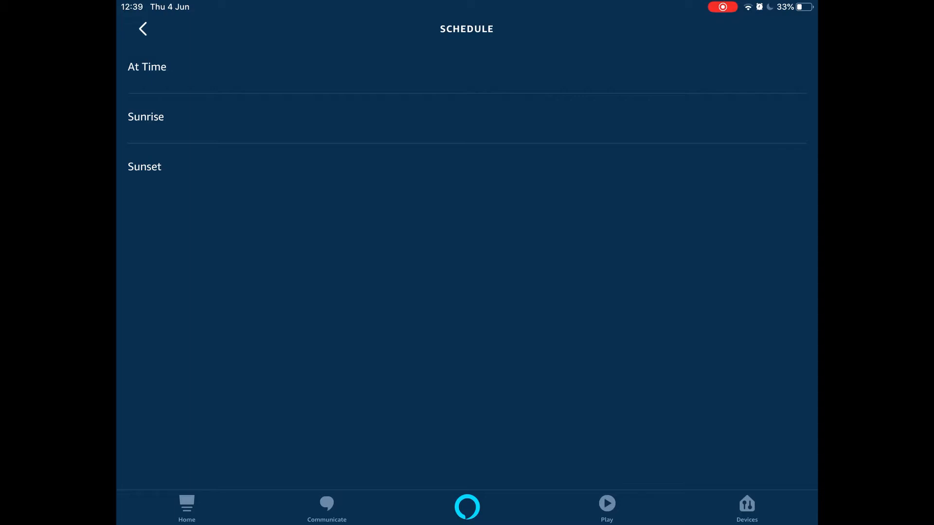
click(142, 29)
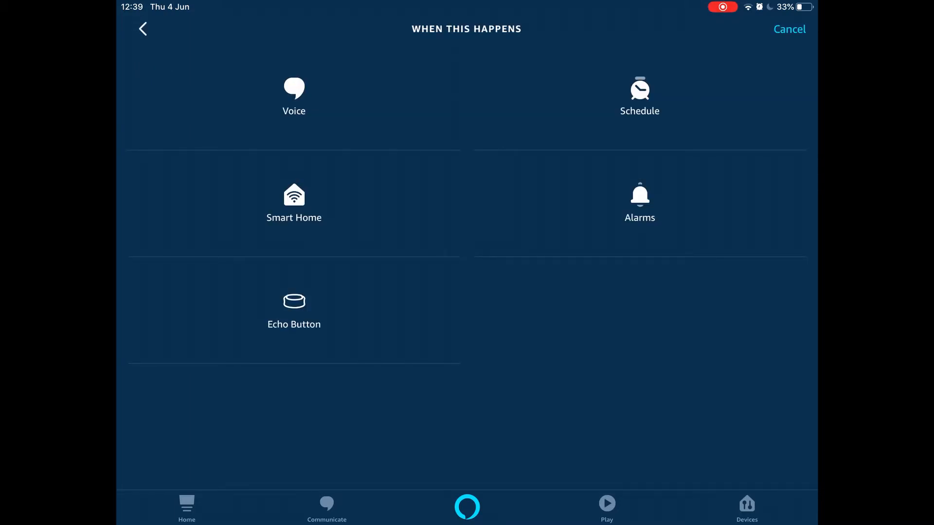
click(293, 202)
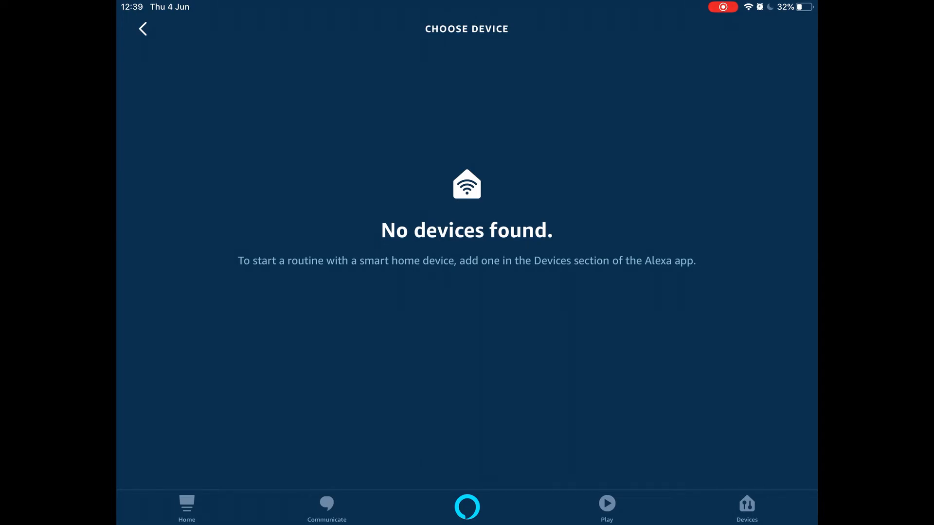
click(142, 28)
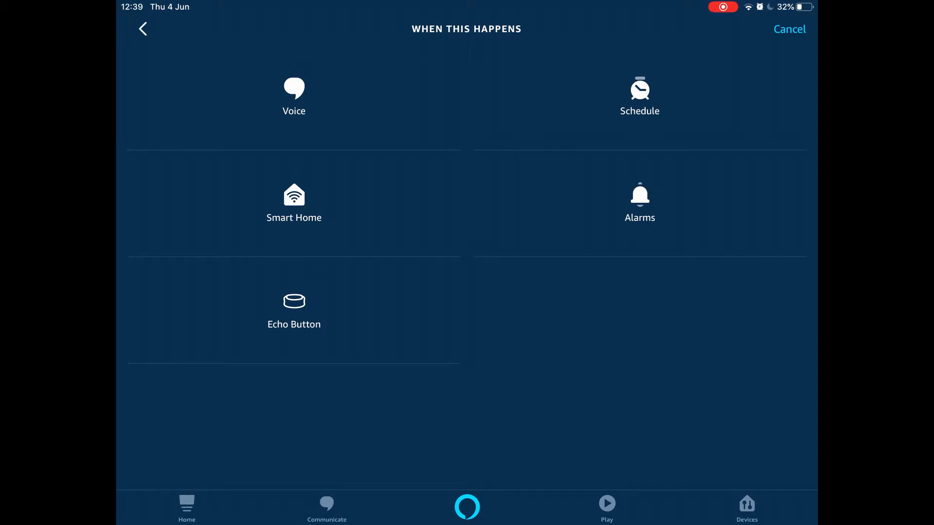
click(640, 196)
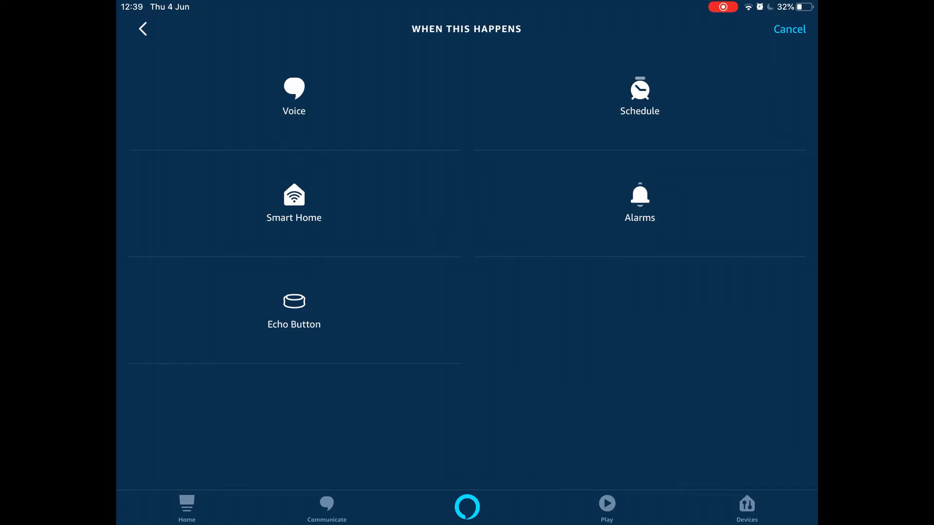
- Preview the Echo Button trigger, then back out to the New Routine screen unset
click(294, 313)
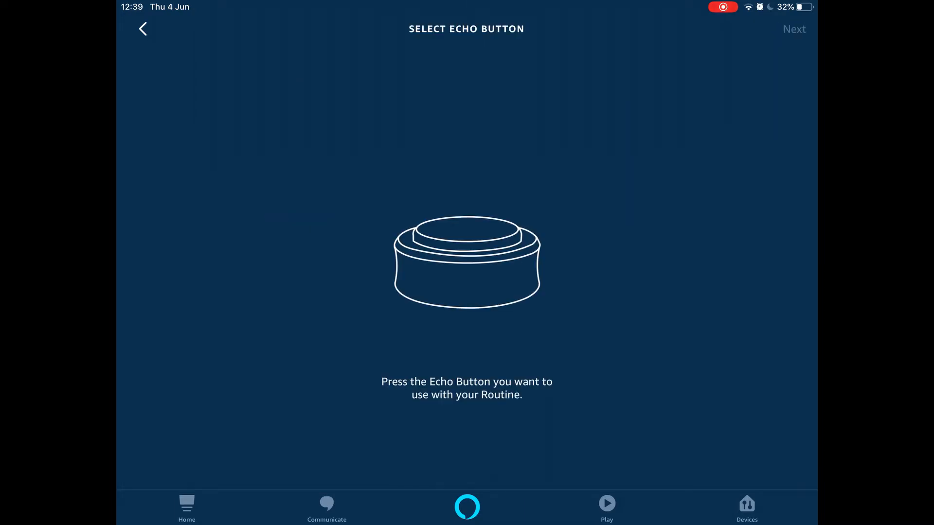
click(142, 28)
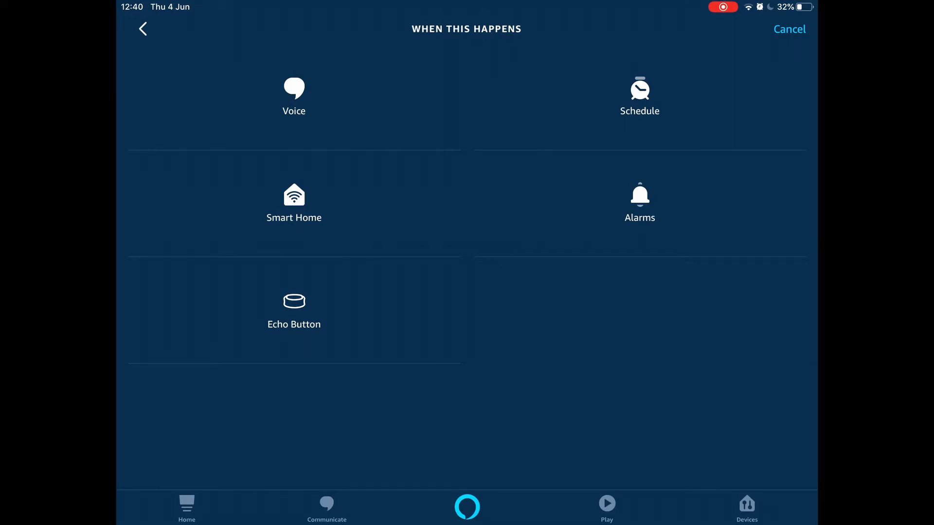
click(143, 29)
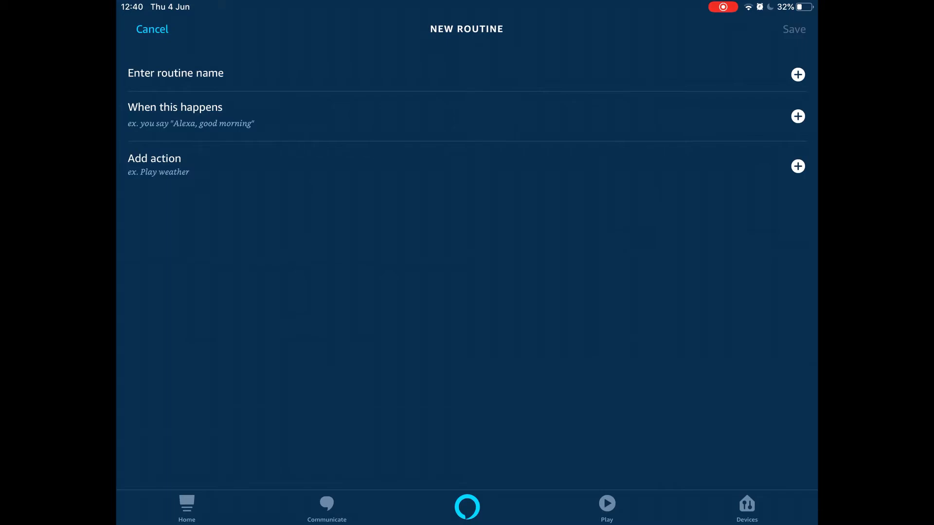
- Browse the Add Action categories, from Alexa says and Calendar through Weather
click(797, 166)
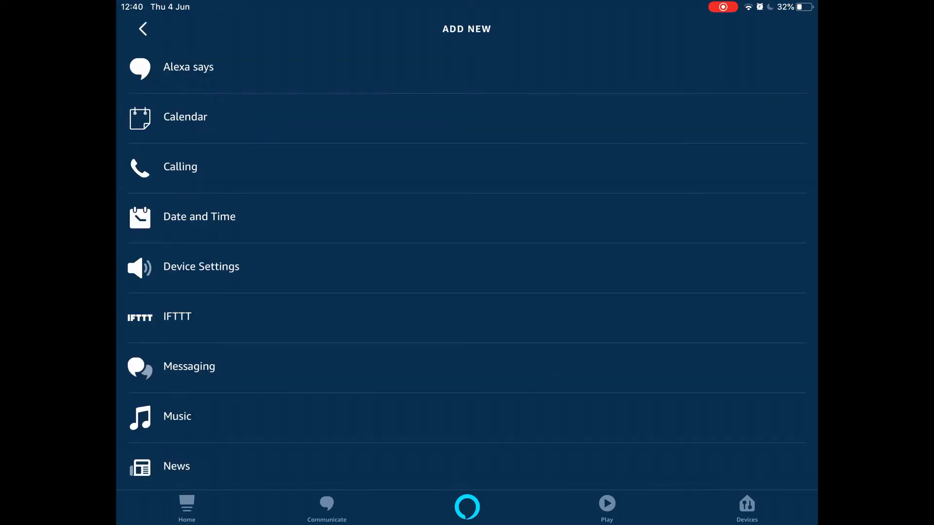
scroll(down, 3)
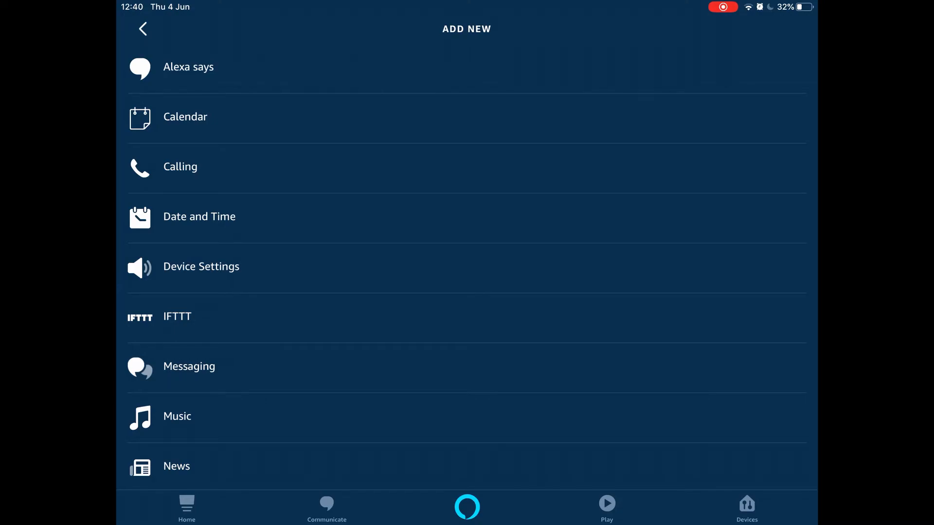
scroll(down, 3)
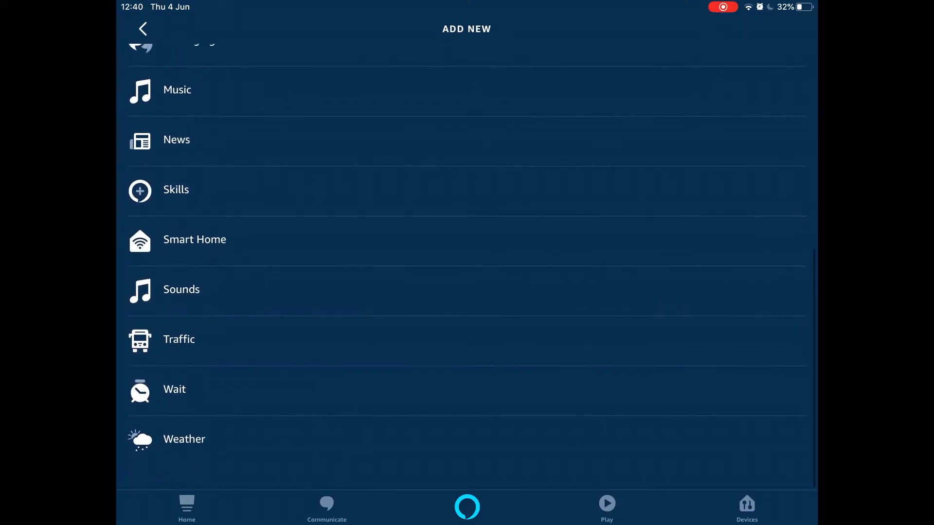
scroll(up, 3)
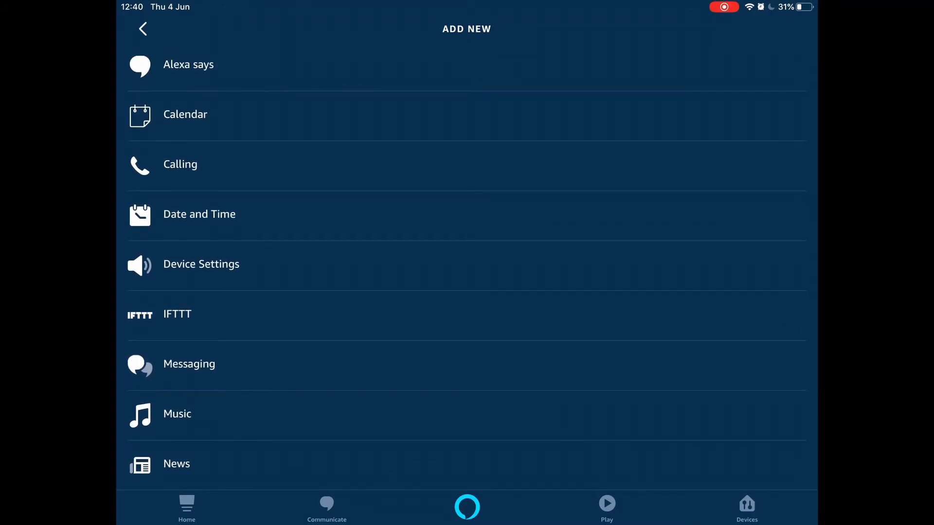
click(180, 165)
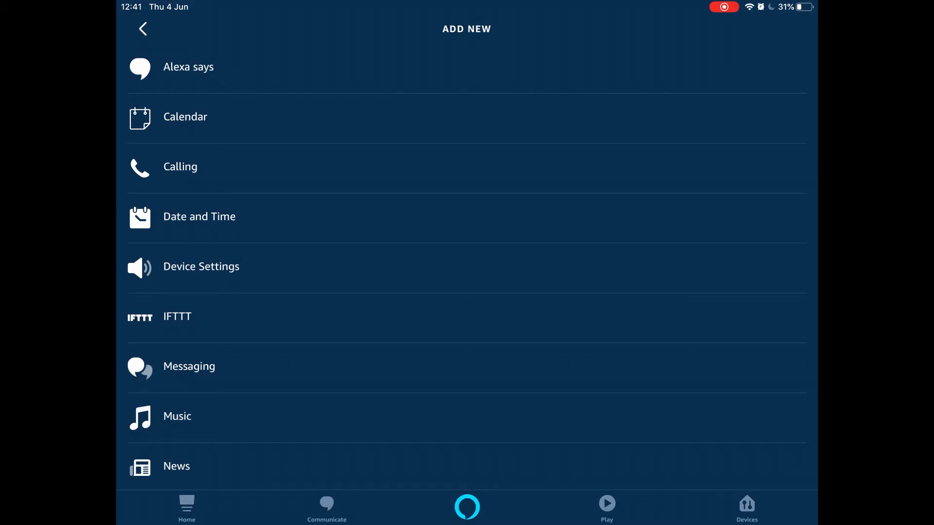
scroll(down, 3)
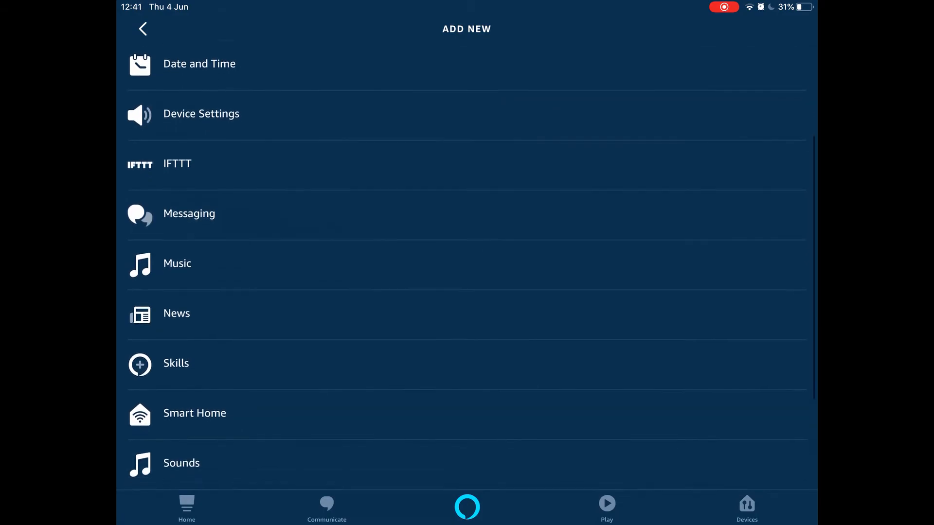
scroll(down, 3)
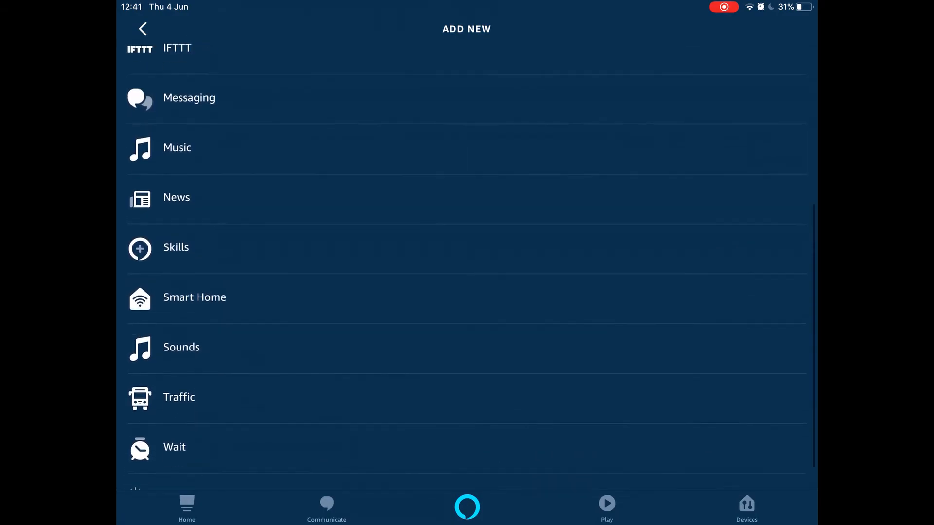
scroll(down, 3)
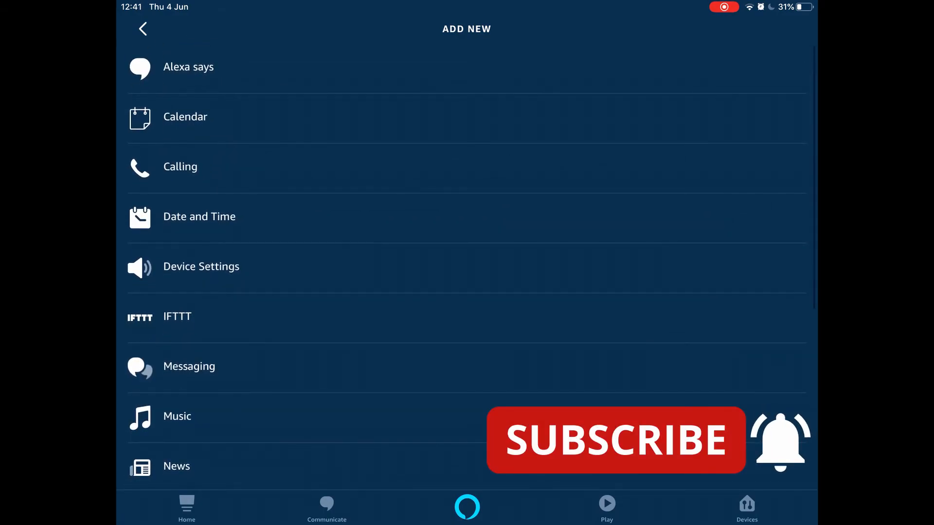
click(188, 66)
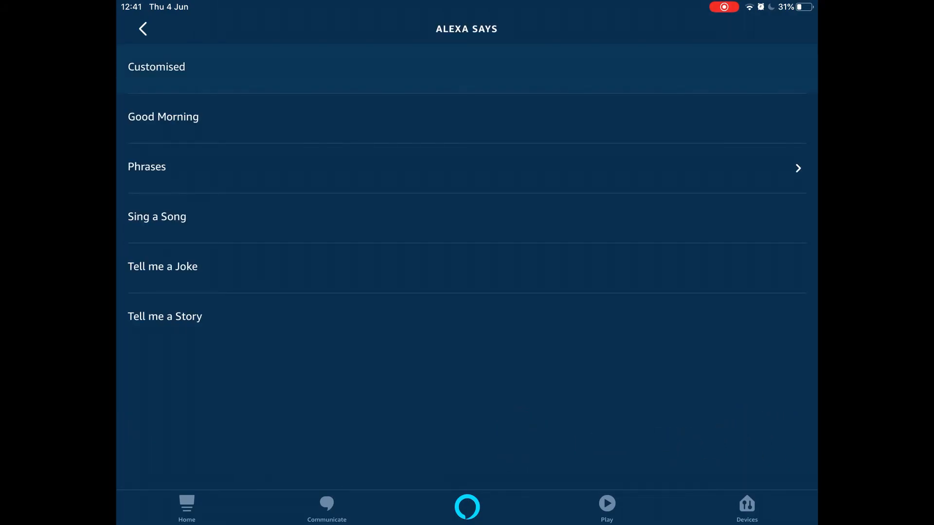
click(156, 67)
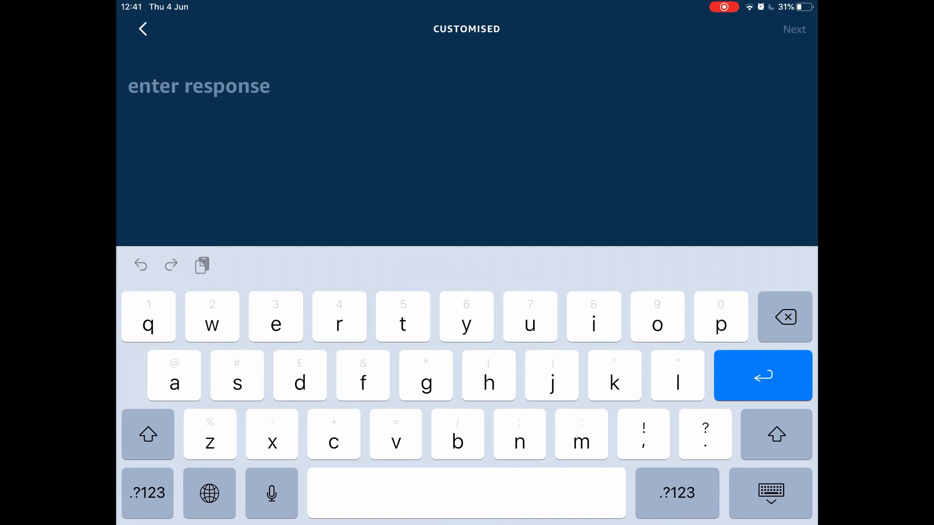
click(143, 28)
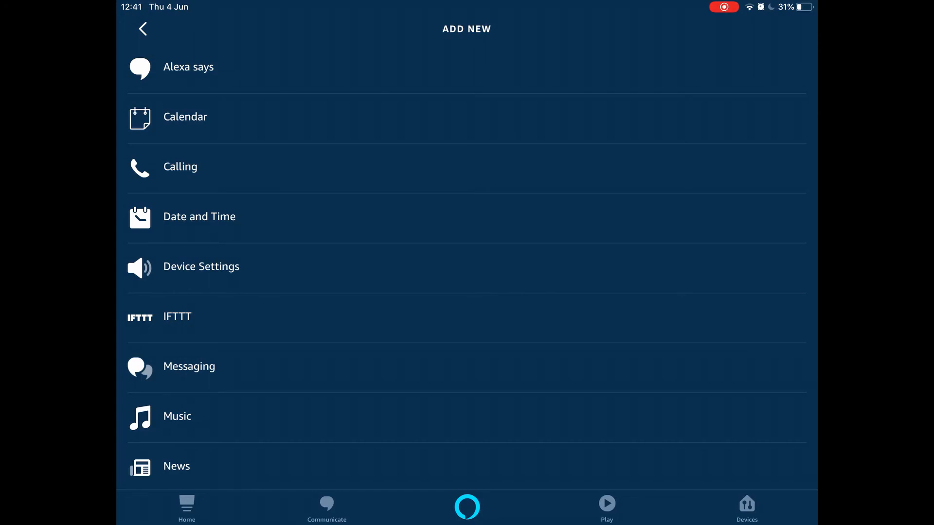
- Scroll the new routine screen, then open and cancel the trigger choices
scroll(down, 3)
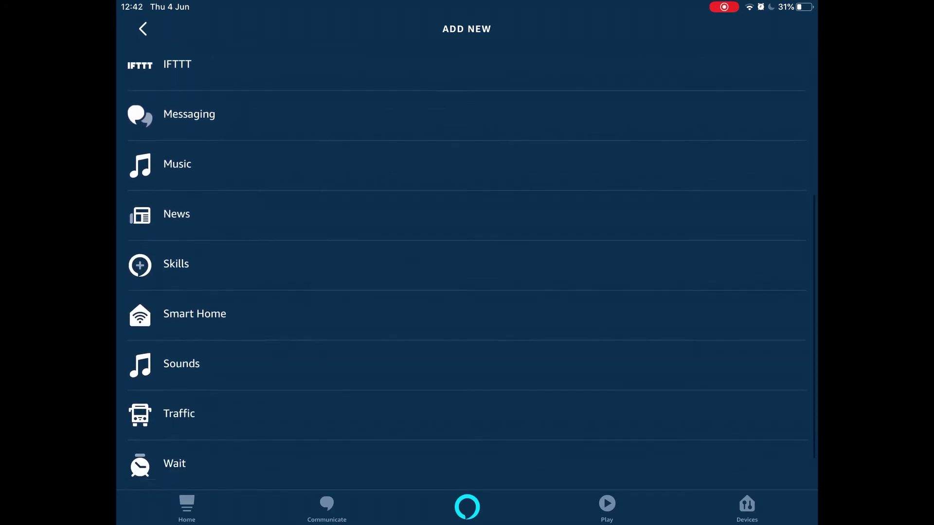
scroll(down, 3)
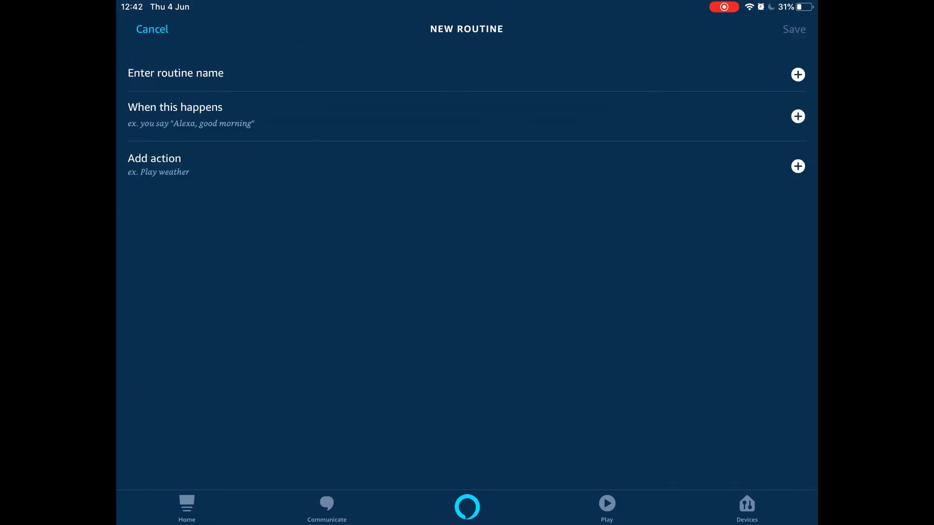
click(797, 166)
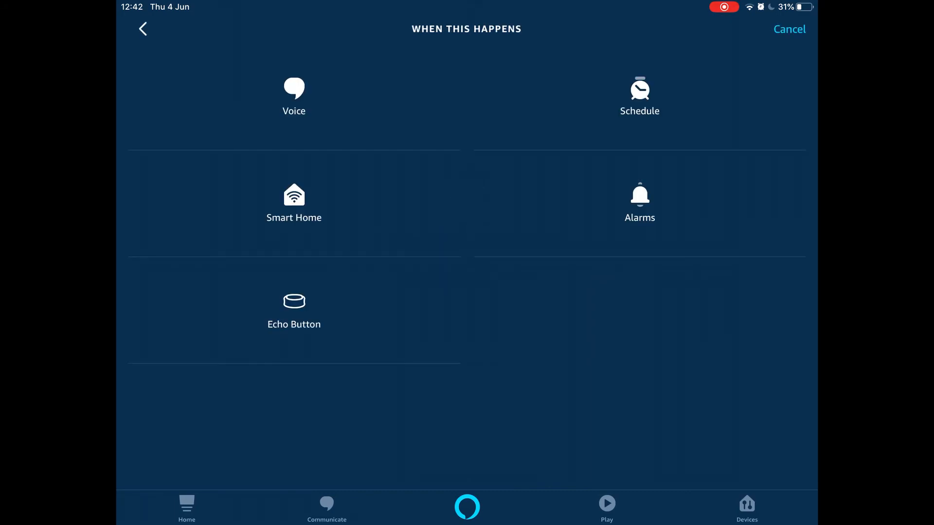
click(143, 28)
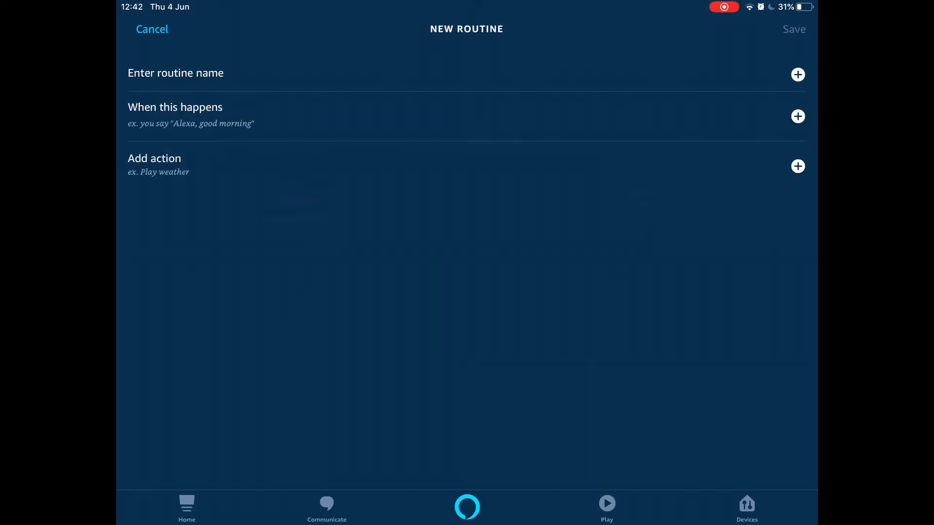
- Open the action category list and return without adding an action
click(797, 166)
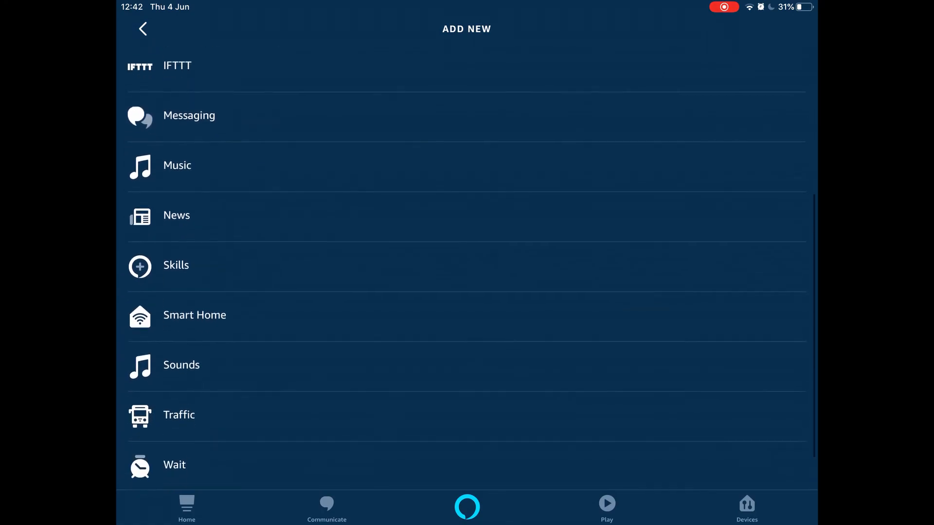
scroll(down, 3)
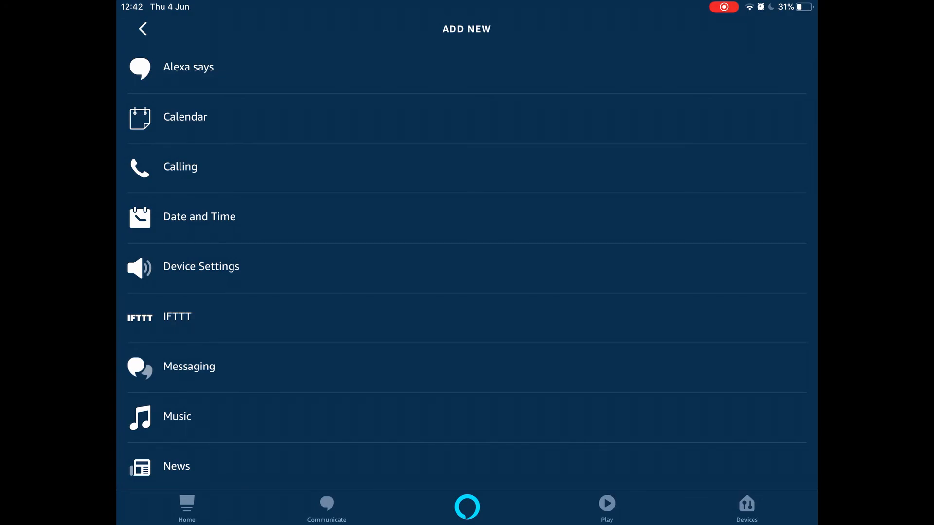
click(141, 28)
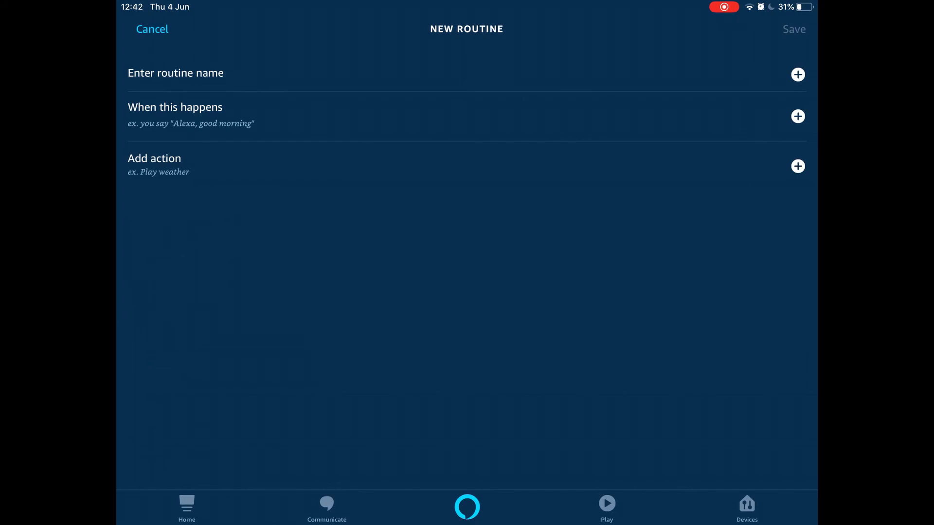
click(798, 116)
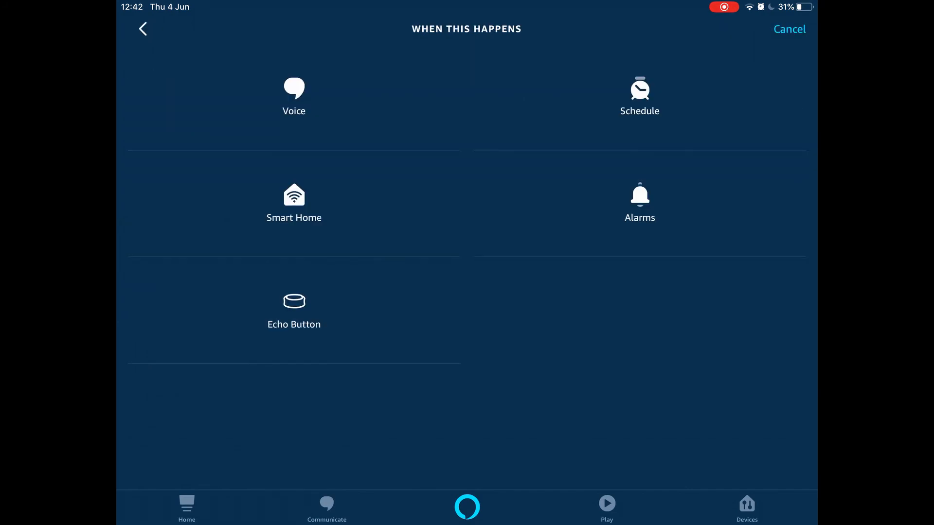
click(294, 202)
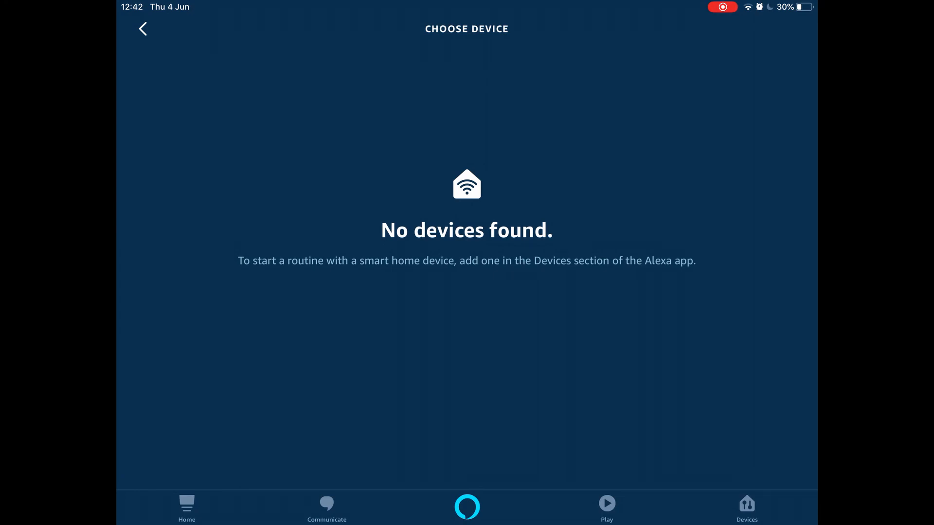
click(142, 29)
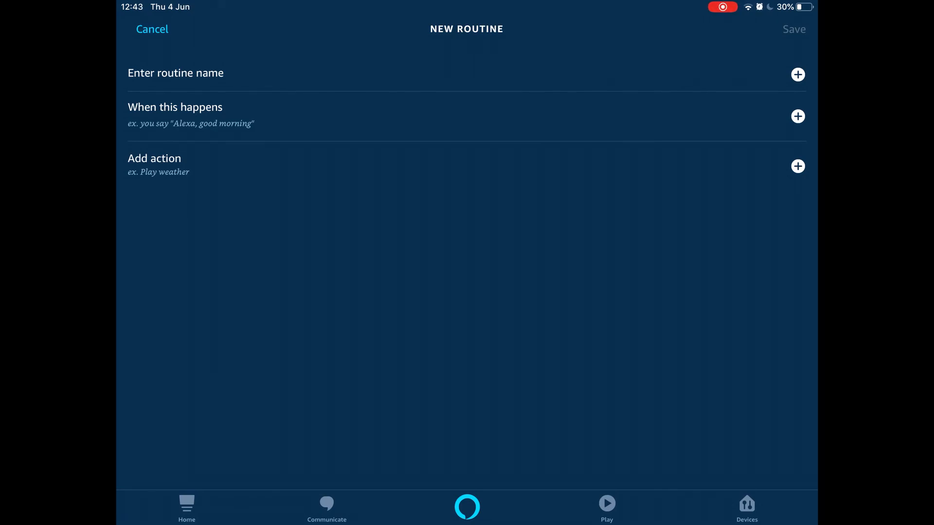
- Browse the action category list, from Messaging down to Weather
click(798, 166)
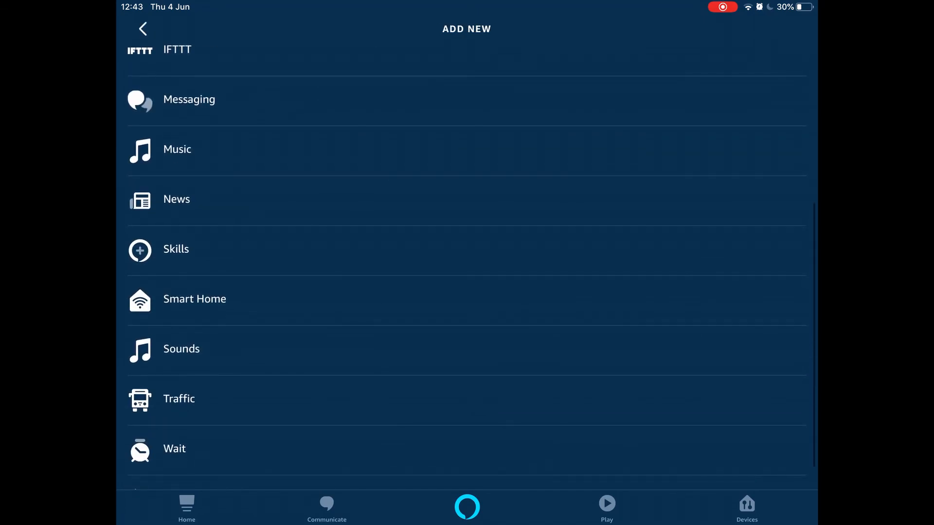
scroll(down, 3)
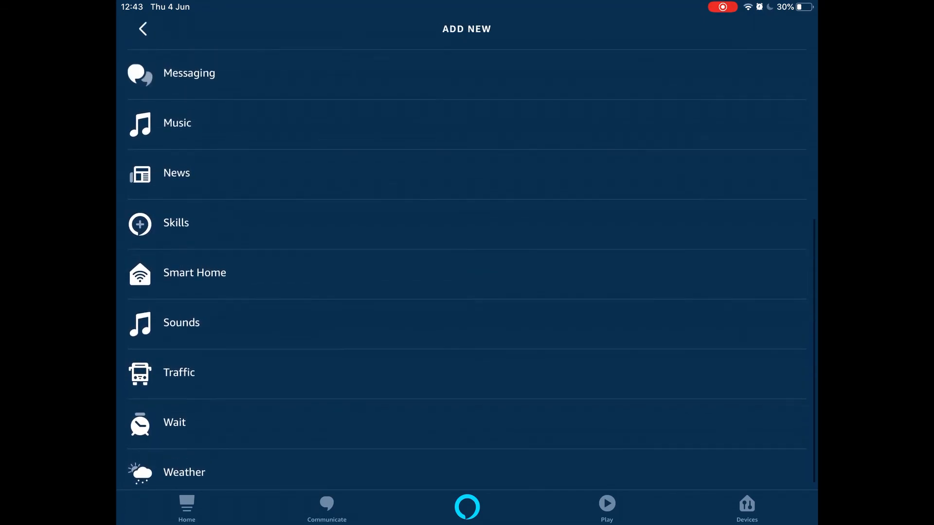
scroll(down, 3)
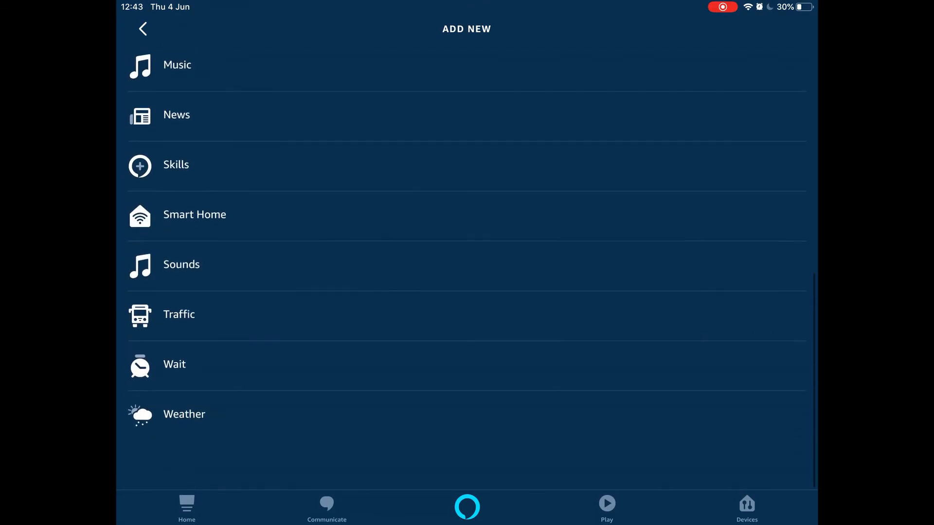
scroll(up, 3)
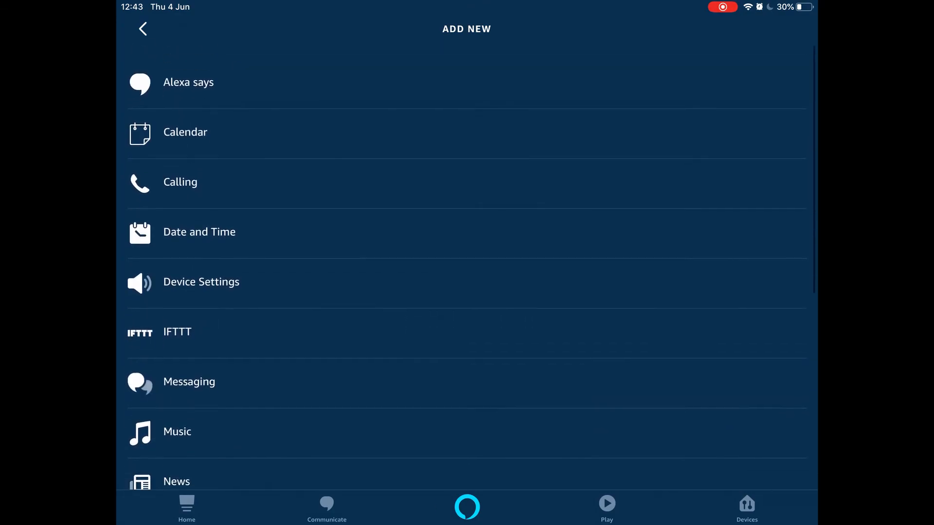
scroll(down, 3)
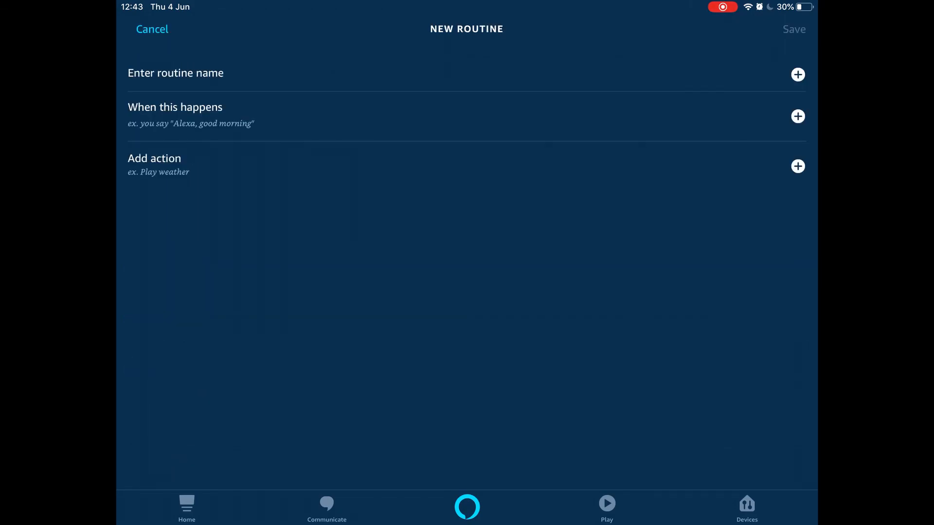
click(798, 166)
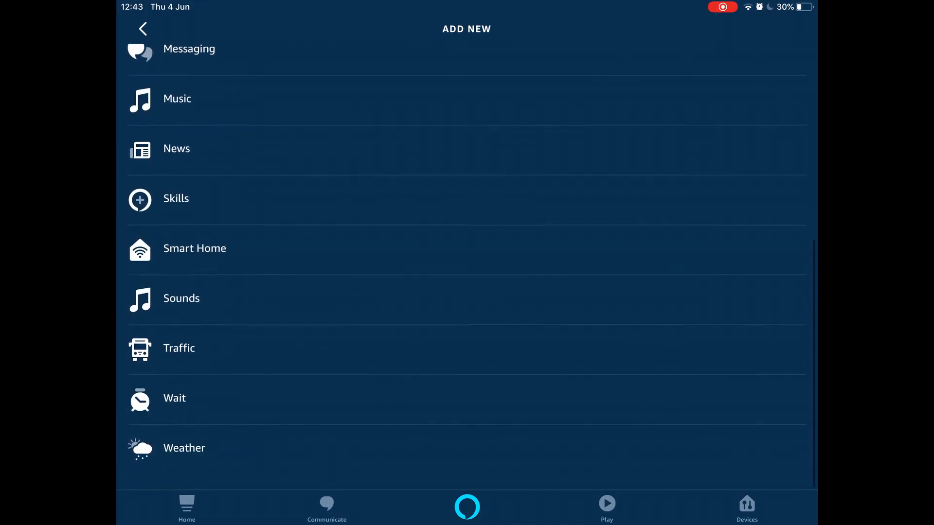